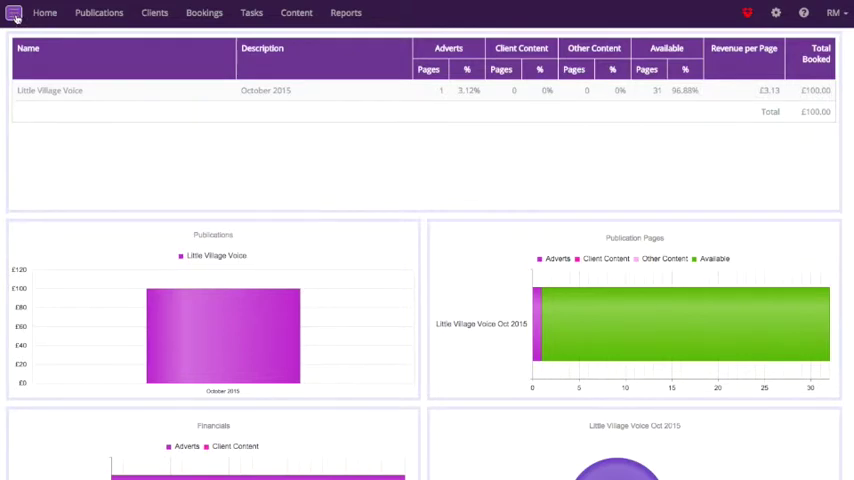
Step: Extend the dashboard filter to include the November 2015 Little Village Voice issue, totalling £200.00 booked
{"action": "left_click", "coordinate": [14, 12]}
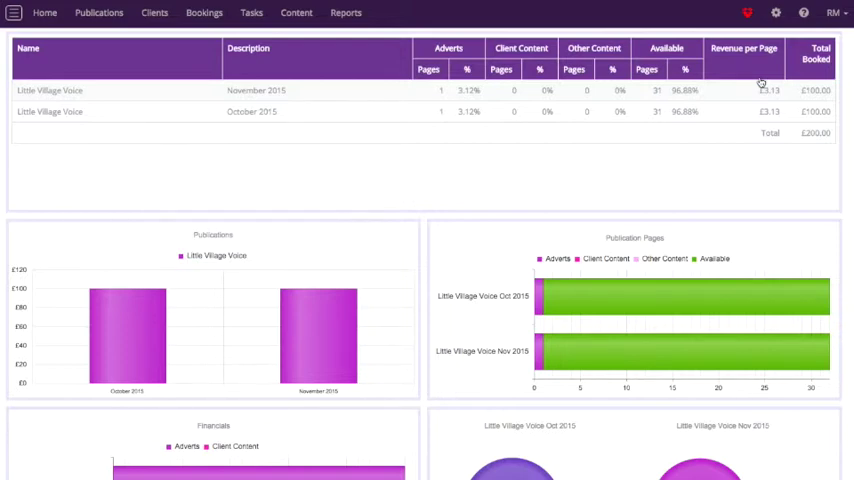
{"action": "mouse_move", "coordinate": [442, 100]}
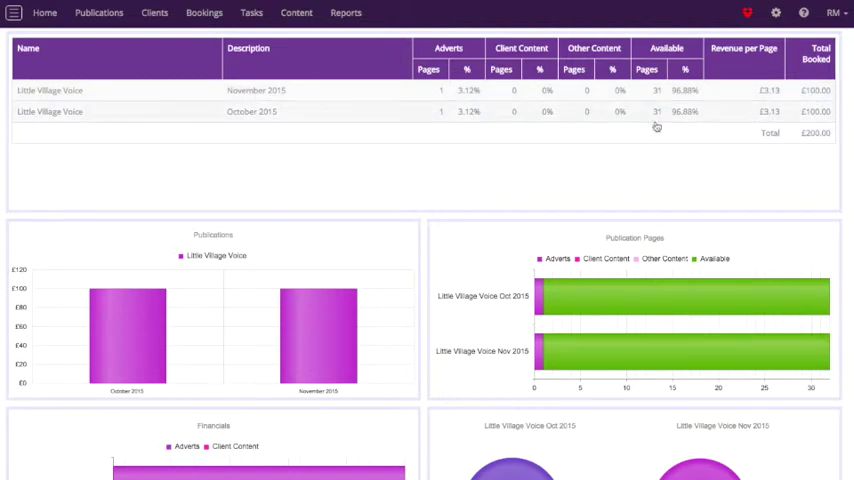
{"action": "mouse_move", "coordinate": [270, 304]}
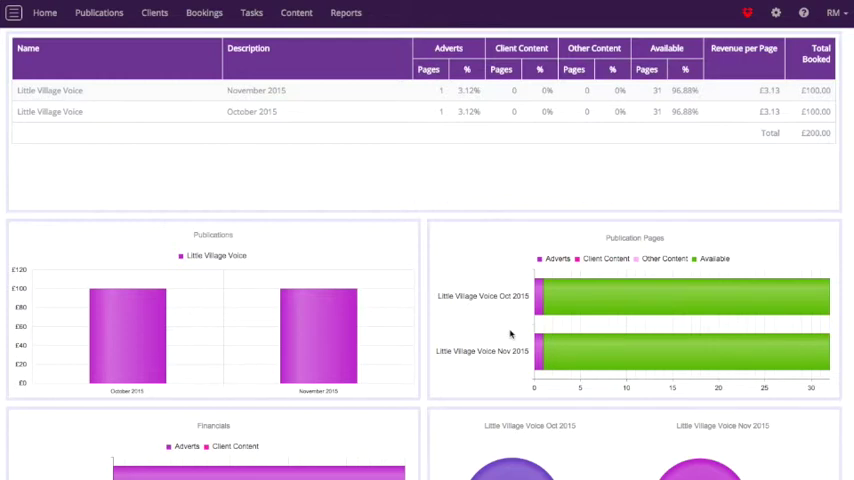
{"action": "scroll", "scroll_direction": "down", "scroll_amount": 3}
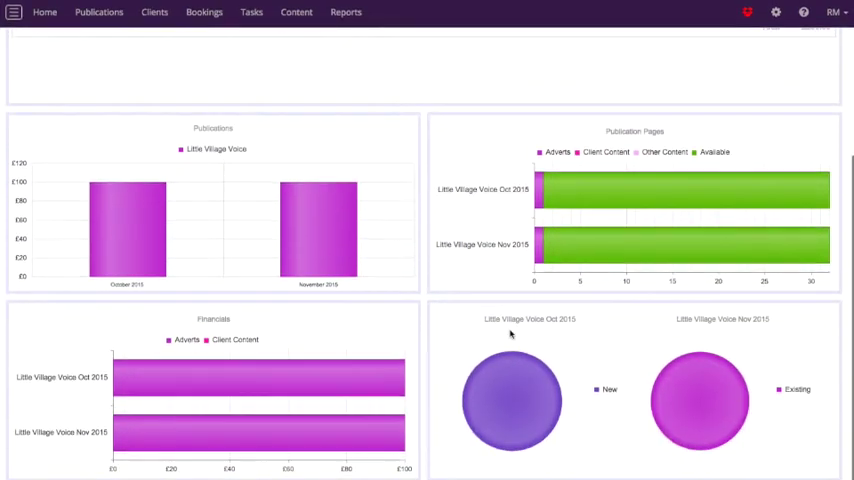
{"action": "mouse_move", "coordinate": [260, 376]}
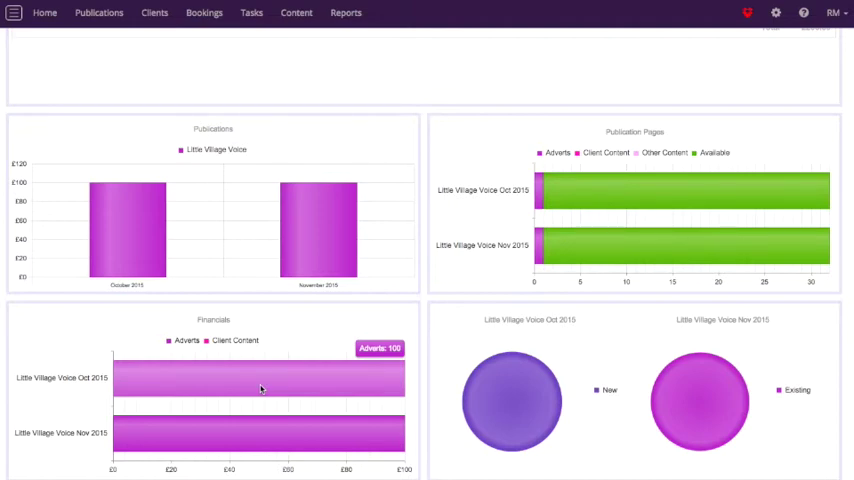
{"action": "mouse_move", "coordinate": [504, 390]}
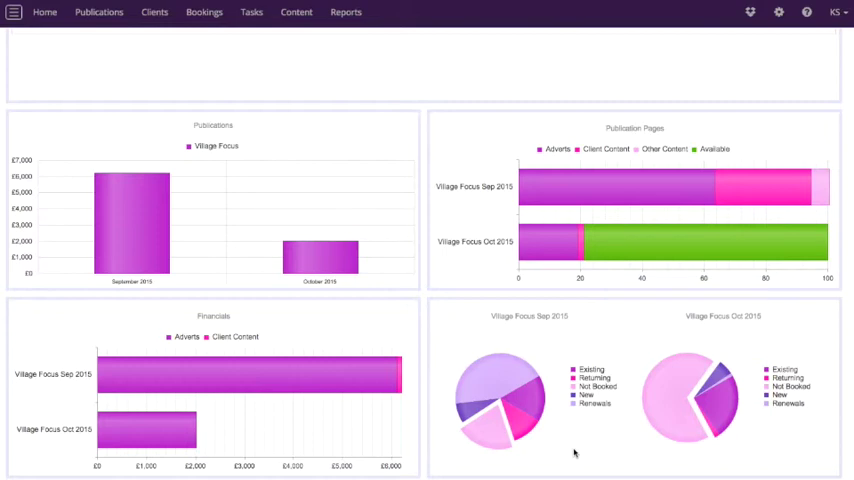
{"action": "mouse_move", "coordinate": [540, 440]}
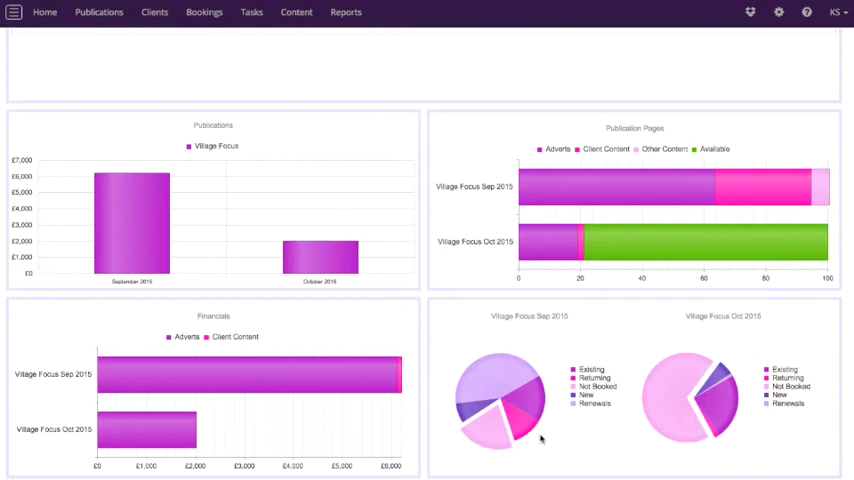